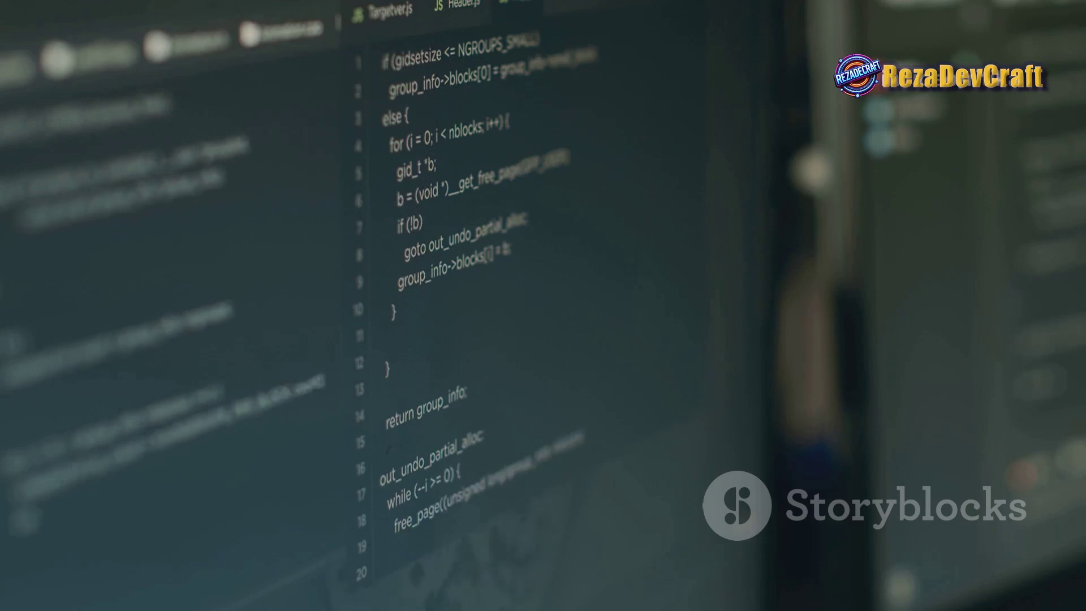
scroll("down", 3)
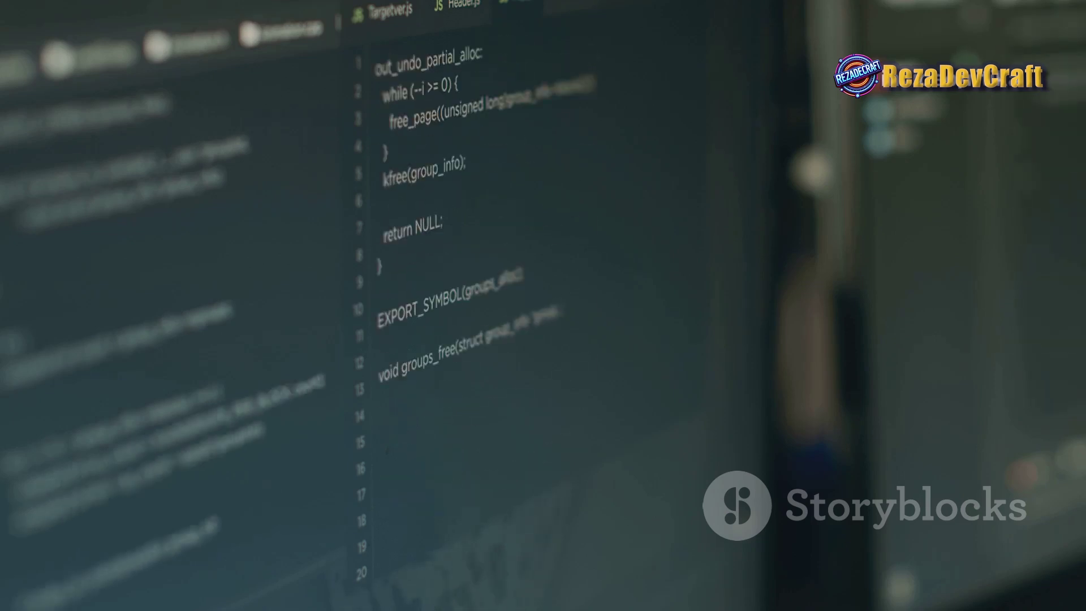